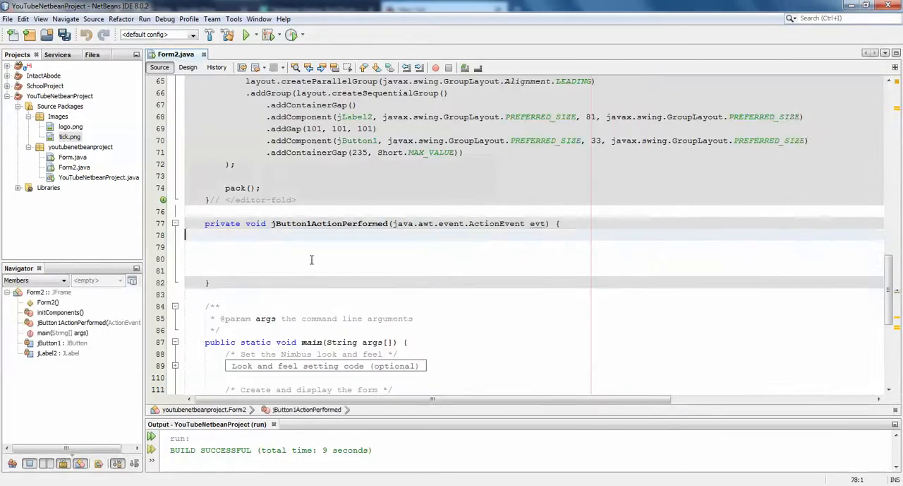
Step: Add showMessageDialog(this, "What do you want to Know", "Please", INFORMATION_MESSAGE) to the handler and save Form2
{"action": "type", "text": "JOptionPane.s"}
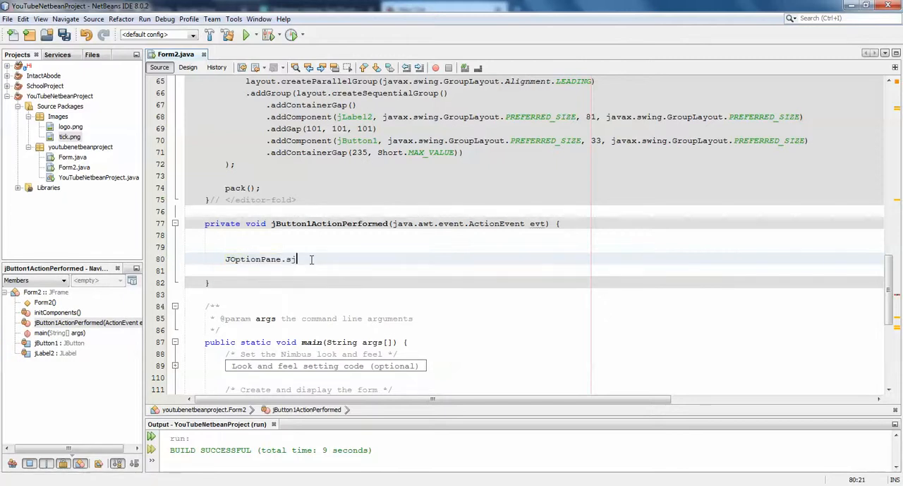
{"action": "type", "text": "howMessageDialog(n, evt);"}
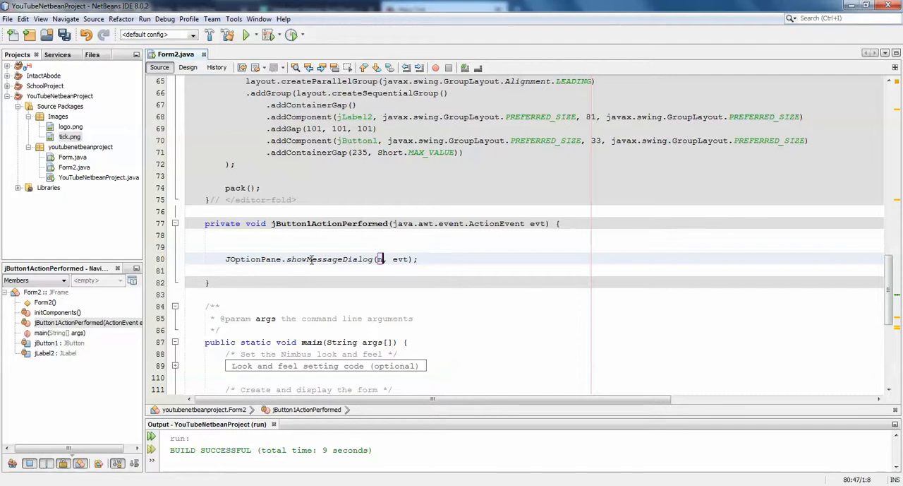
{"action": "type", "text": "ull"}
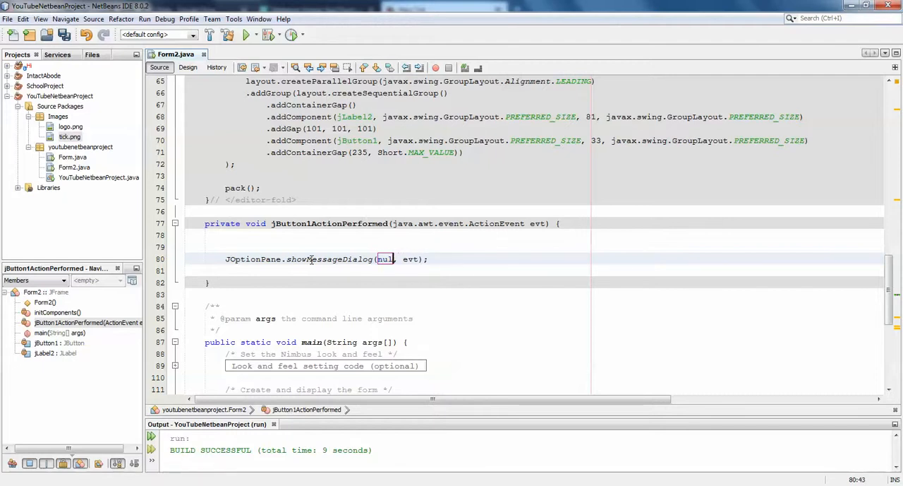
{"action": "type", "text": "this"}
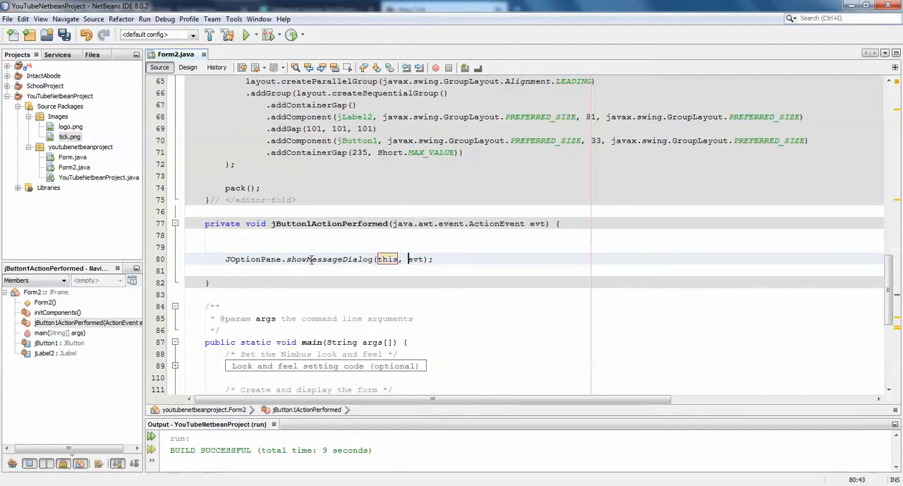
{"action": "type", "text": "\"\""}
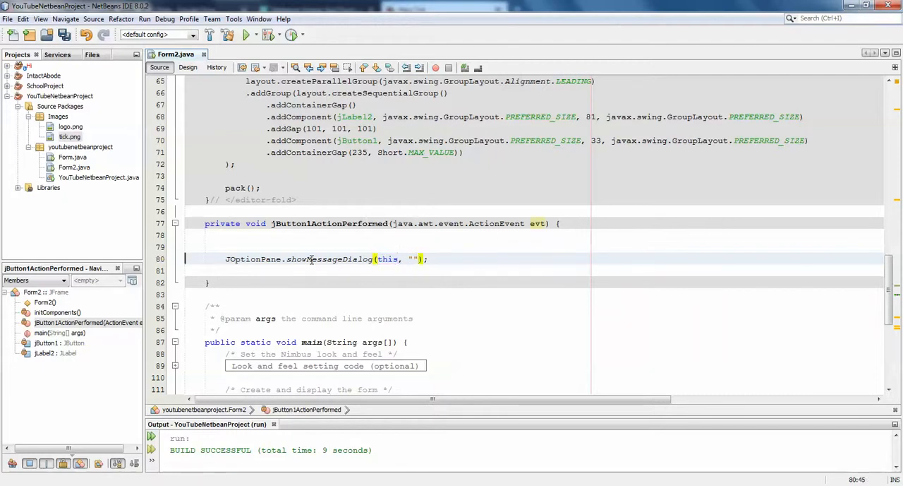
{"action": "type", "text": "Yo"}
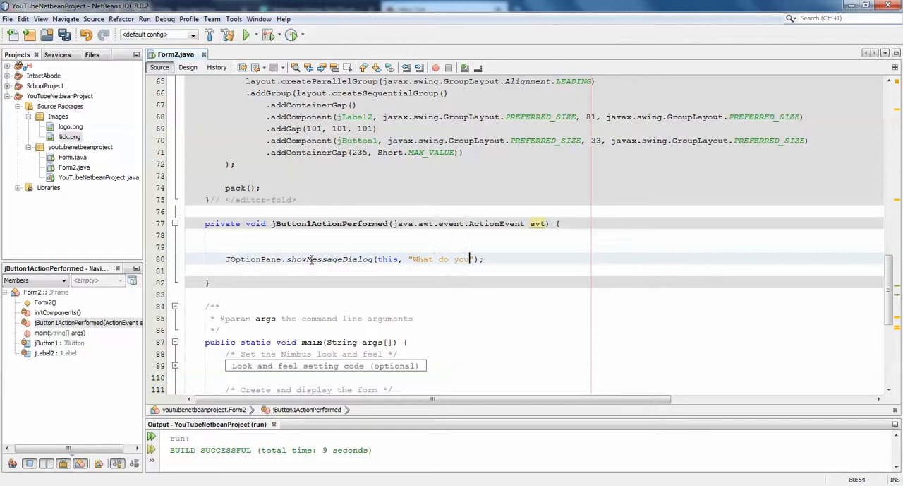
{"action": "type", "text": "want to"}
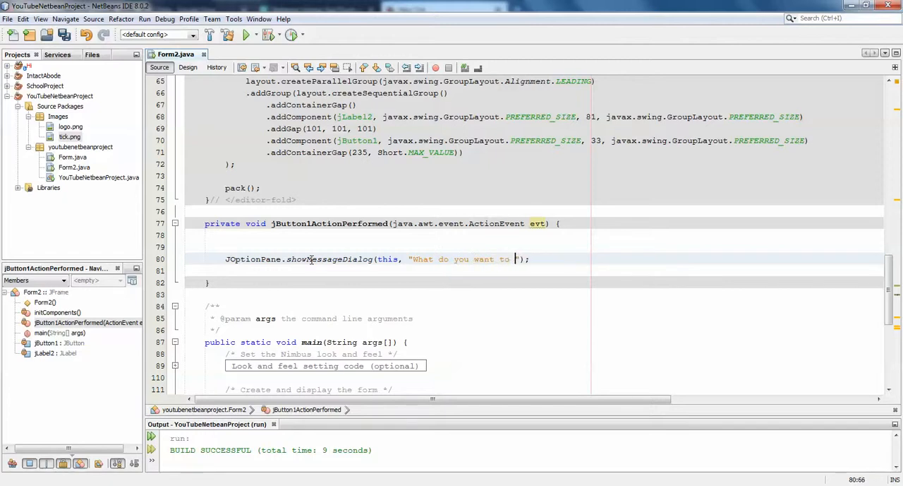
{"action": "type", "text": "Know"}
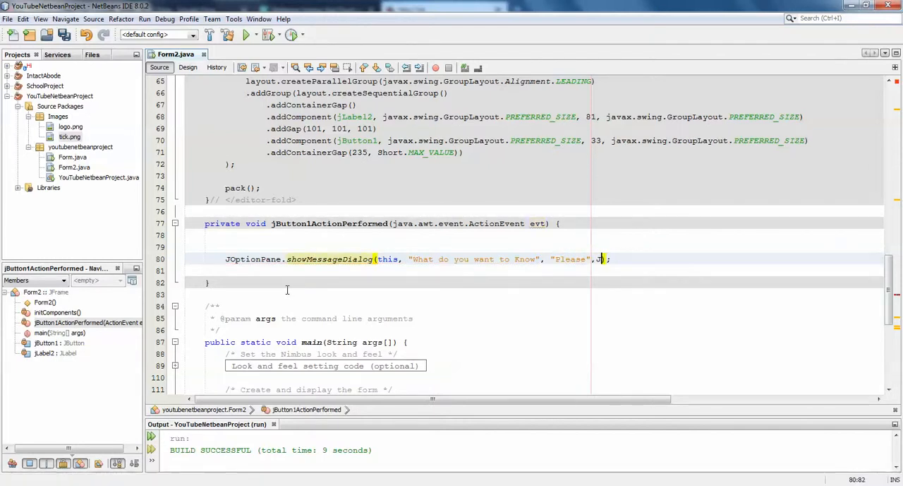
{"action": "type", "text": "OptionPane."}
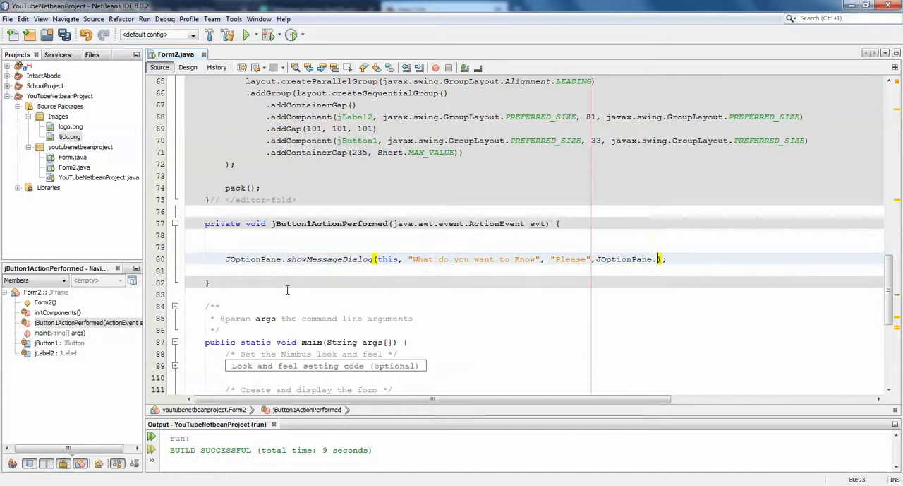
{"action": "type", "text": "INFORMATION_MESSAGE)"}
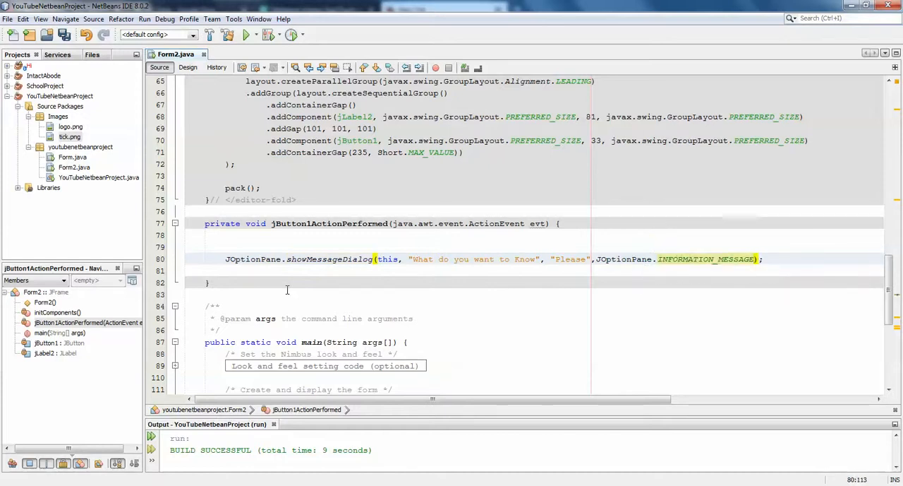
{"action": "key", "text": "ctrl+s"}
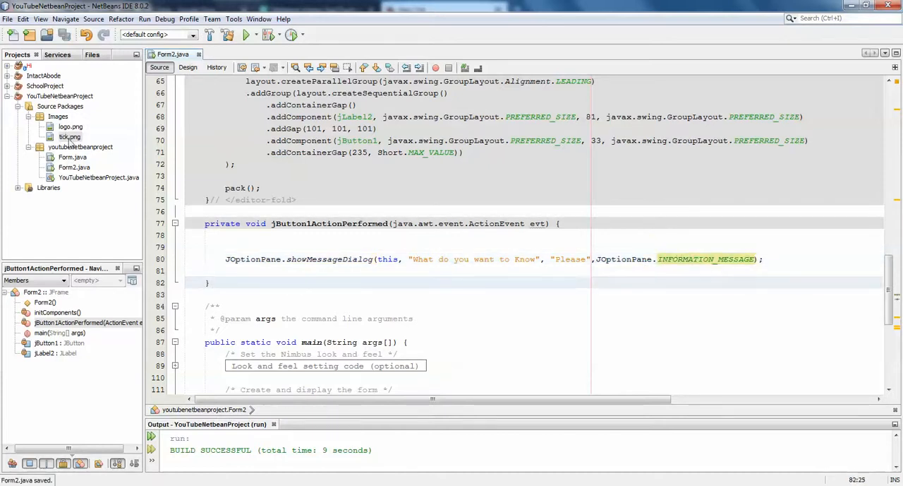
Step: Run Form2.java, click Check, and dismiss the 'Please' information dialog
{"action": "right_click", "coordinate": [74, 166]}
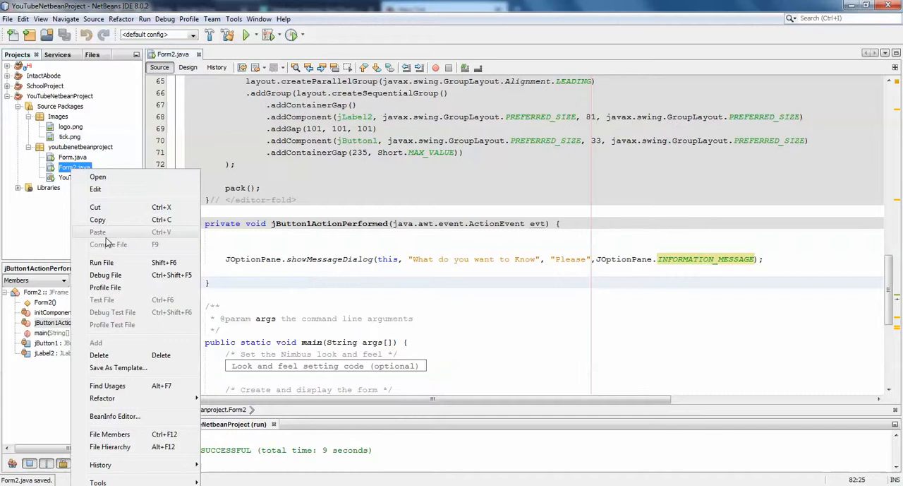
{"action": "left_click", "coordinate": [101, 262]}
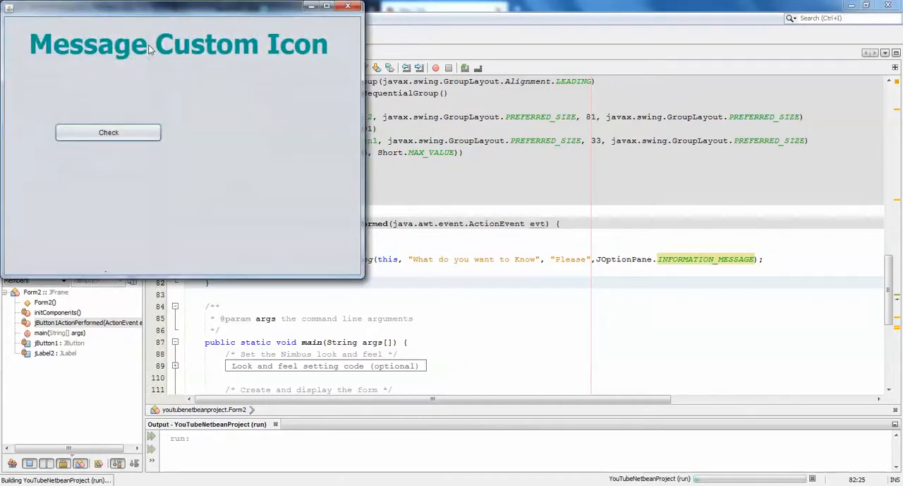
{"action": "left_click", "coordinate": [108, 132]}
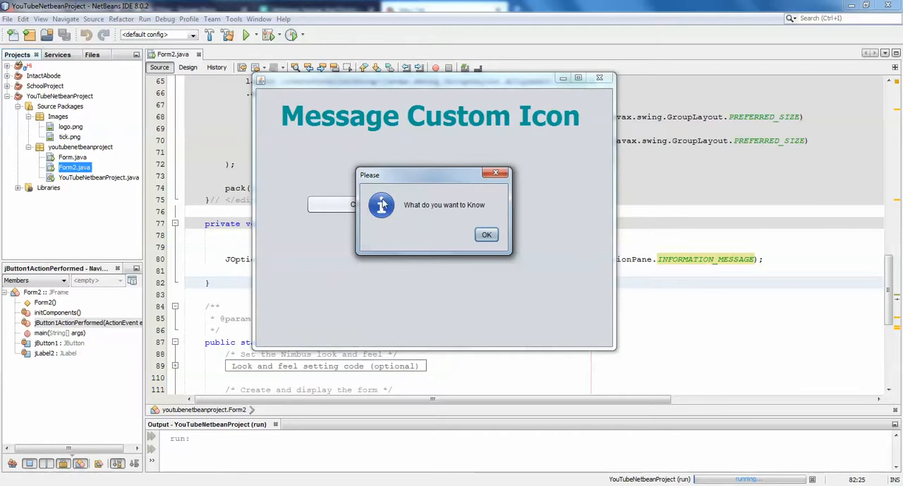
{"action": "mouse_move", "coordinate": [377, 204]}
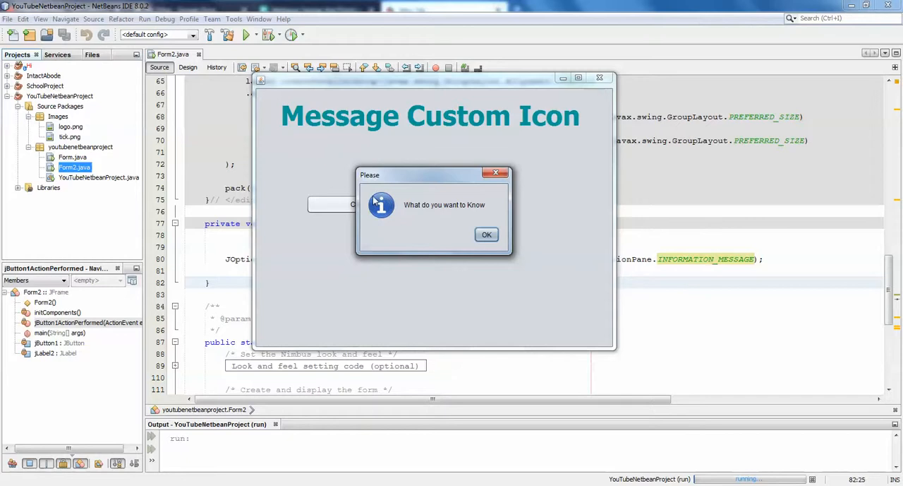
{"action": "mouse_move", "coordinate": [374, 218]}
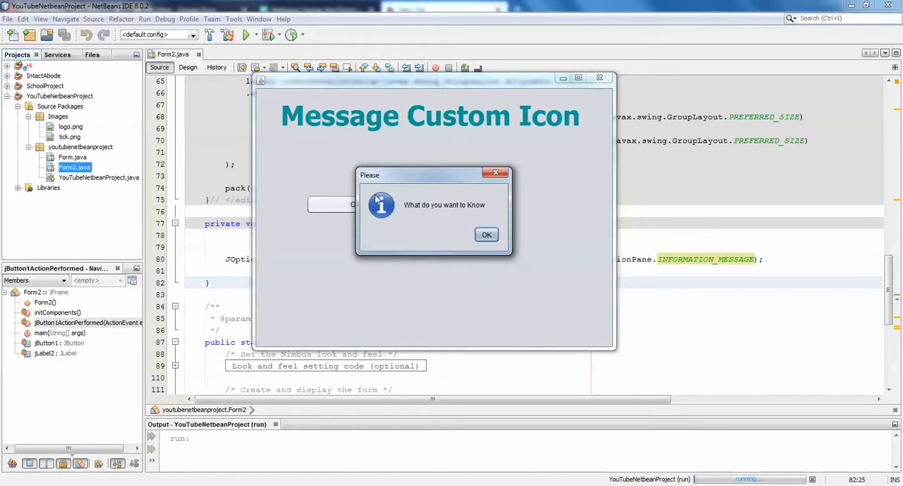
{"action": "left_click", "coordinate": [486, 234]}
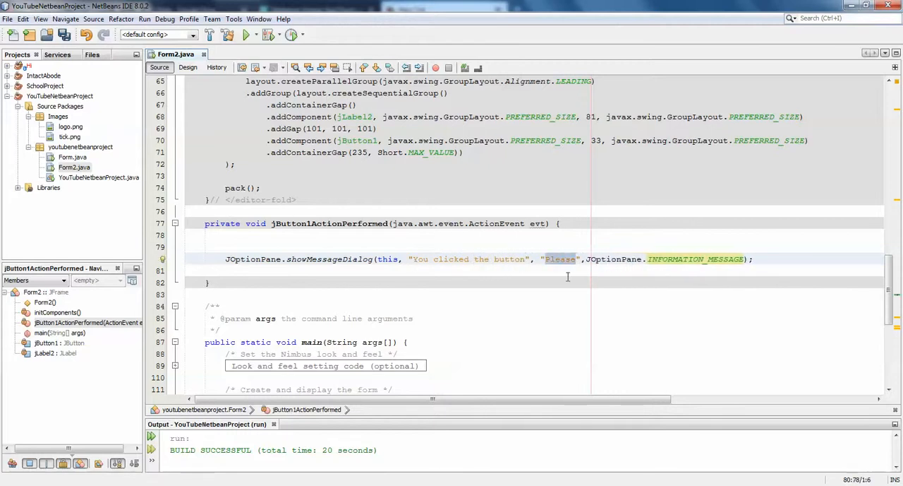
Step: Change the dialog's title text to 'Hooray' in the button handler
{"action": "type", "text": "Hooray"}
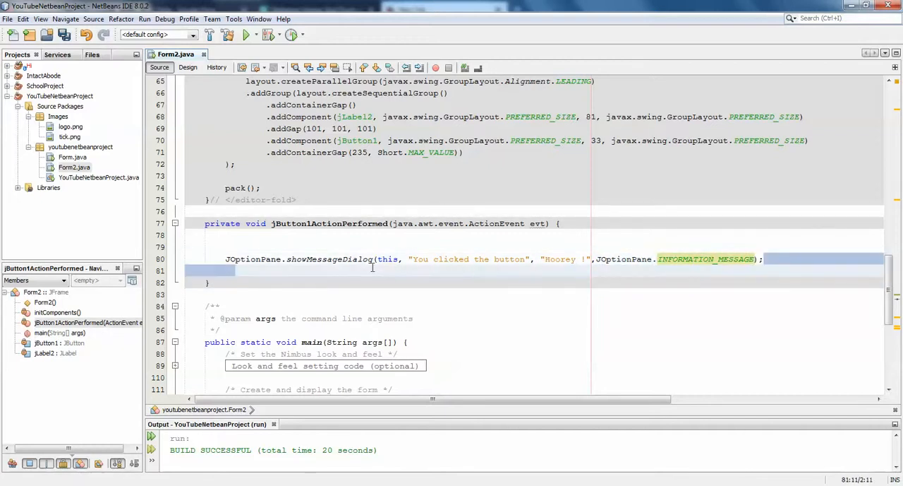
{"action": "left_click", "coordinate": [412, 259]}
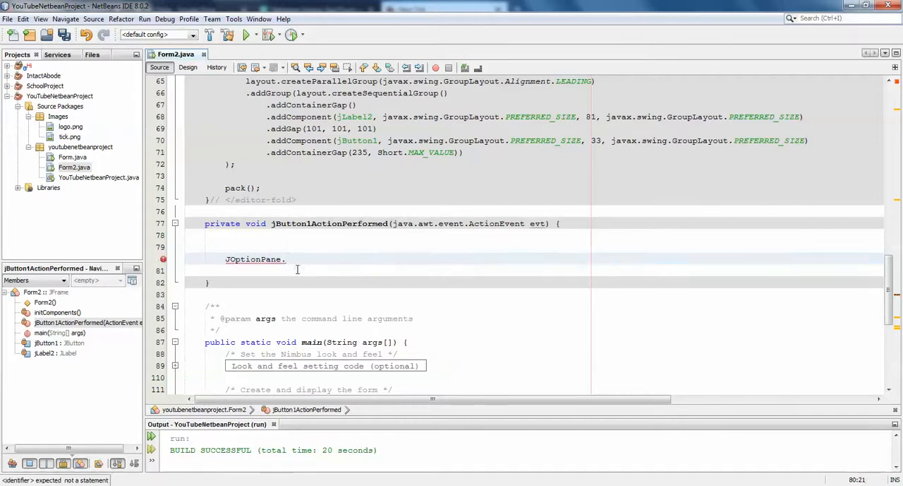
Step: Write the 'You clicked the button' / 'Hoorey !' showMessageDialog call, comment it out, and return to Design
{"action": "type", "text": "showme"}
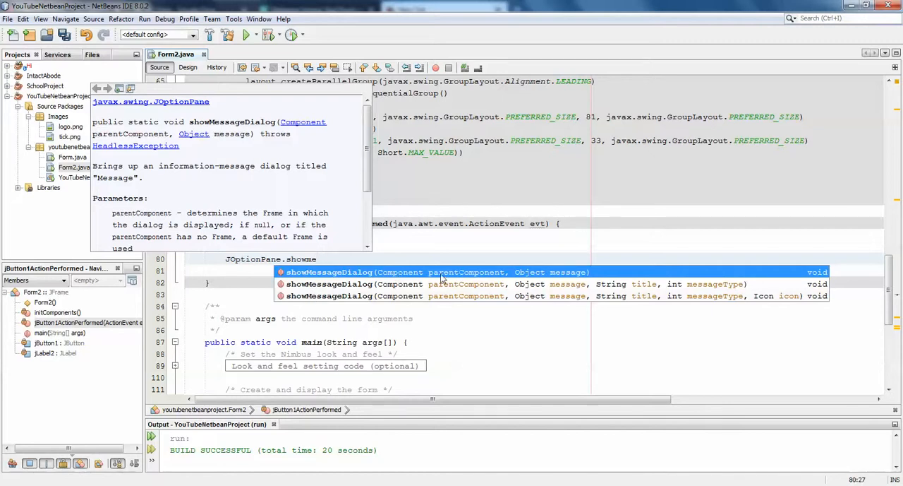
{"action": "mouse_move", "coordinate": [311, 289]}
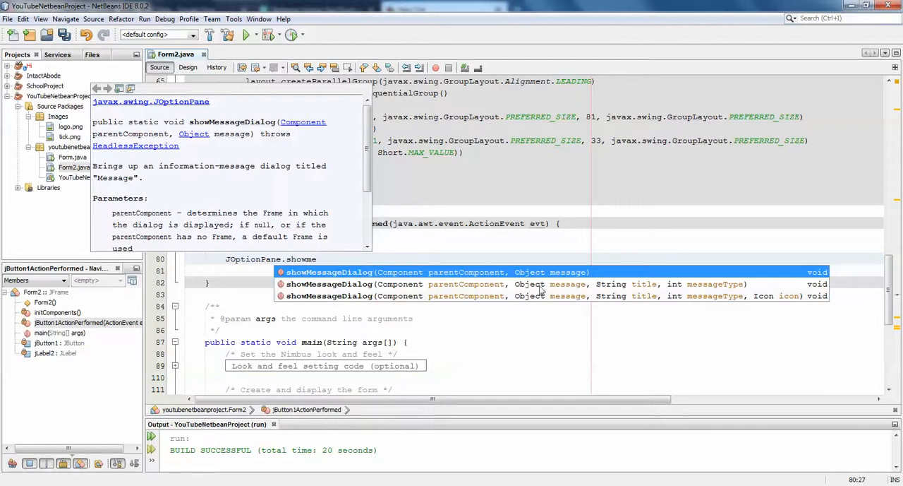
{"action": "mouse_move", "coordinate": [572, 291]}
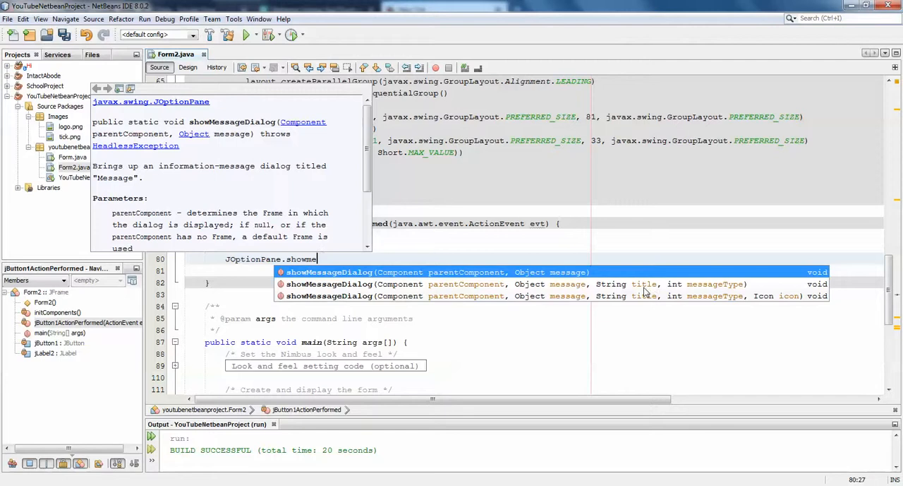
{"action": "mouse_move", "coordinate": [696, 290]}
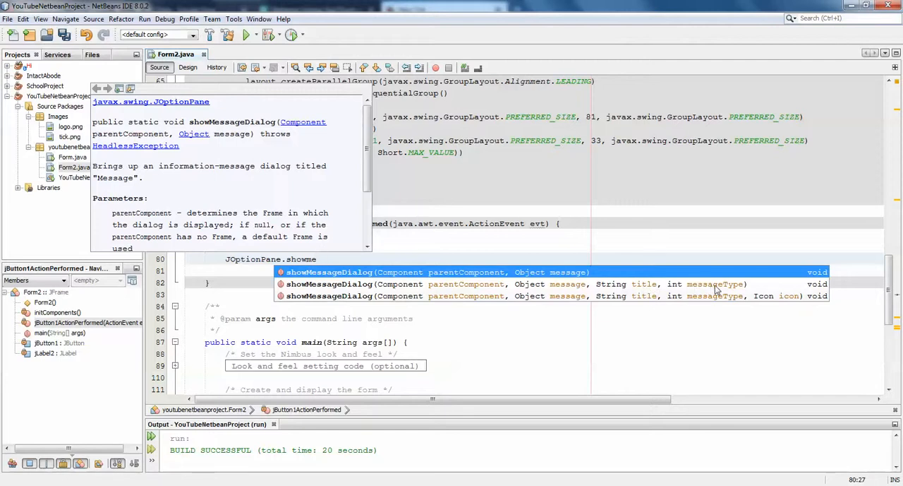
{"action": "mouse_move", "coordinate": [697, 290]}
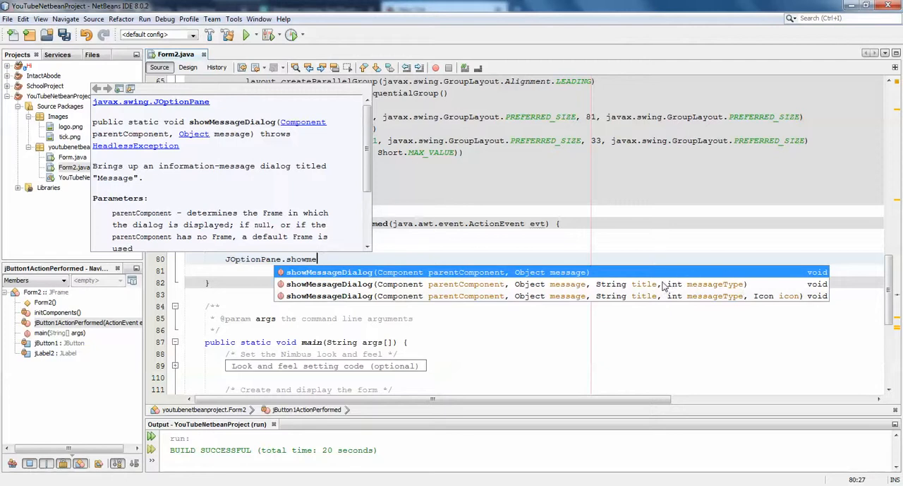
{"action": "mouse_move", "coordinate": [734, 280]}
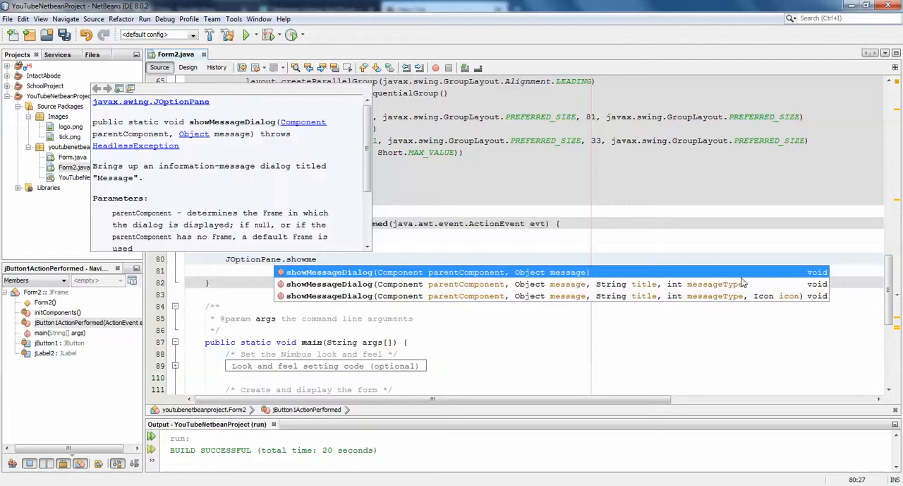
{"action": "mouse_move", "coordinate": [692, 283]}
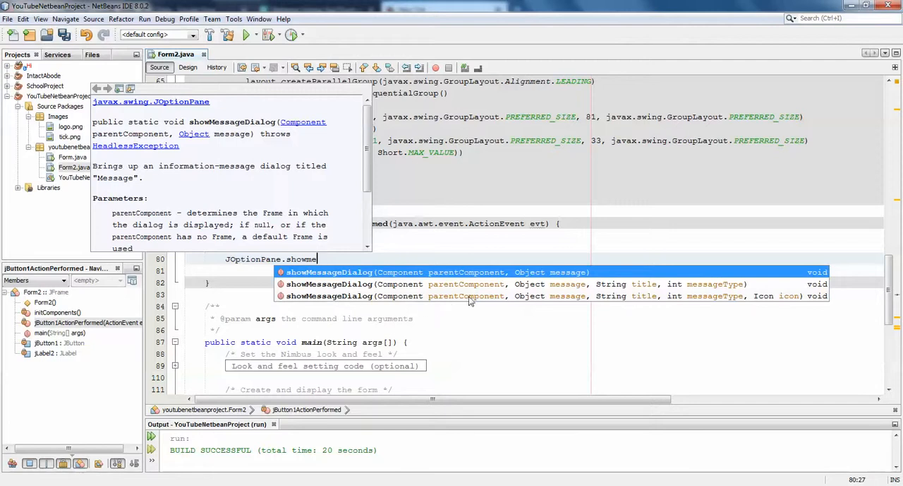
{"action": "mouse_move", "coordinate": [563, 303]}
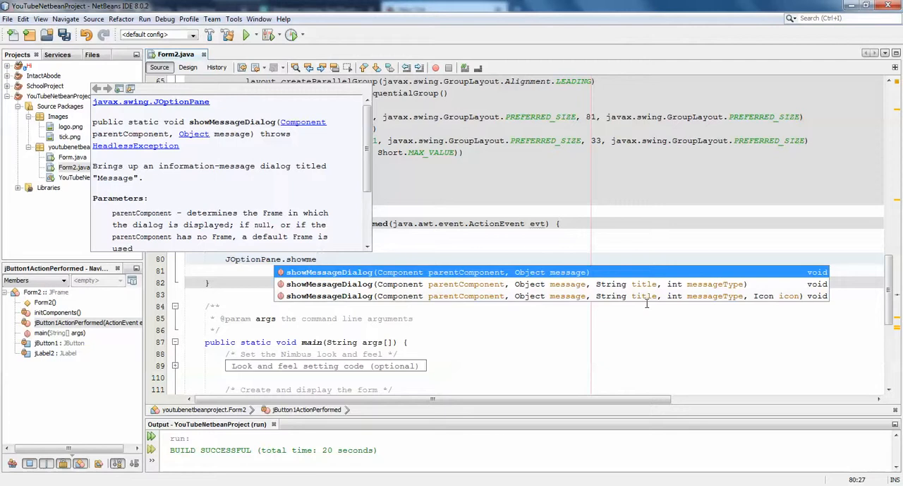
{"action": "mouse_move", "coordinate": [776, 305]}
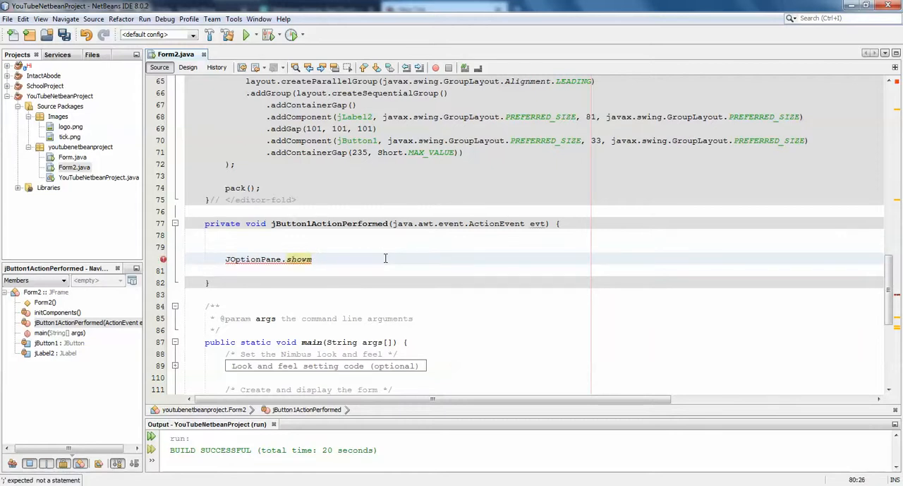
{"action": "key", "text": "Backspace"}
{"action": "type", "text": "MessageDialog(this, \"You clicked the button\", \"Hoorey !\",JOptionPane.INFORMATION_MESSAGE,);"}
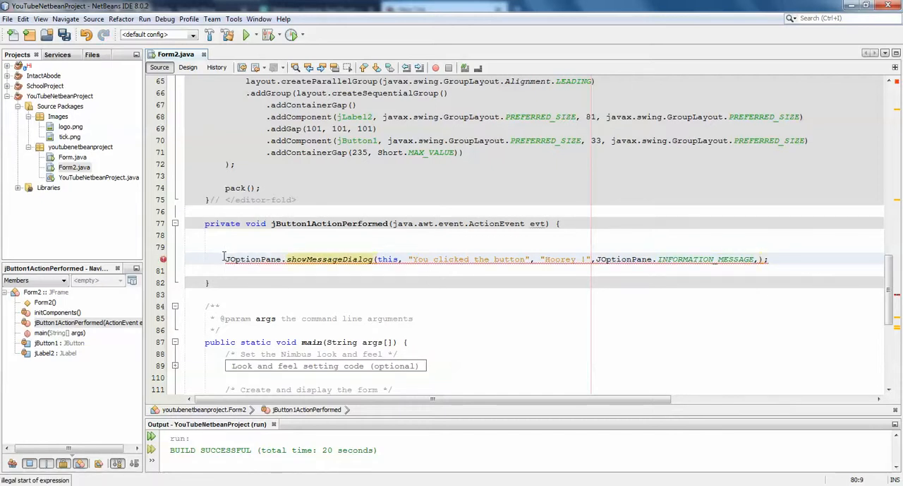
{"action": "type", "text": "//"}
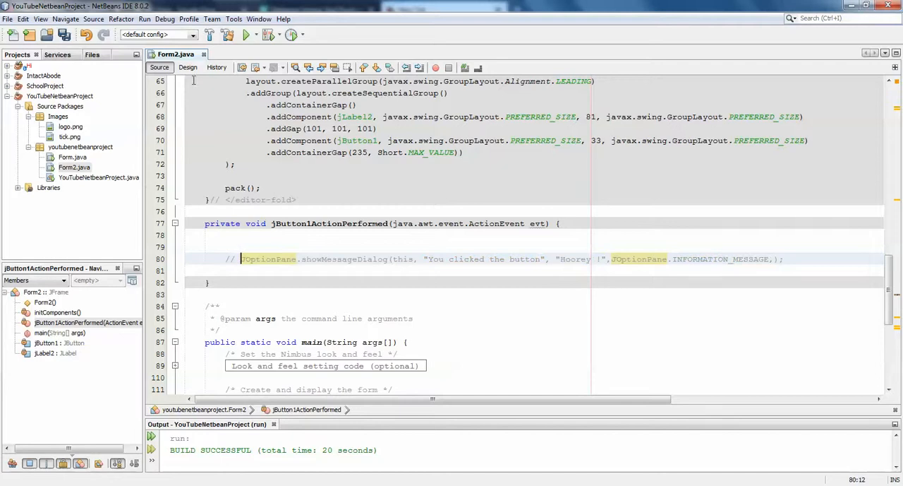
{"action": "left_click", "coordinate": [188, 67]}
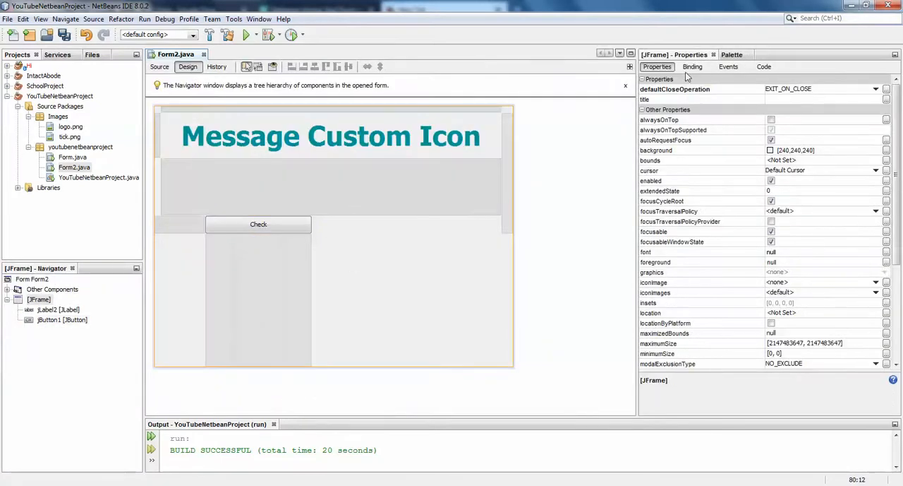
Step: Drop a new label onto Form2 and set its icon property to tick.png from Images
{"action": "left_click", "coordinate": [732, 54]}
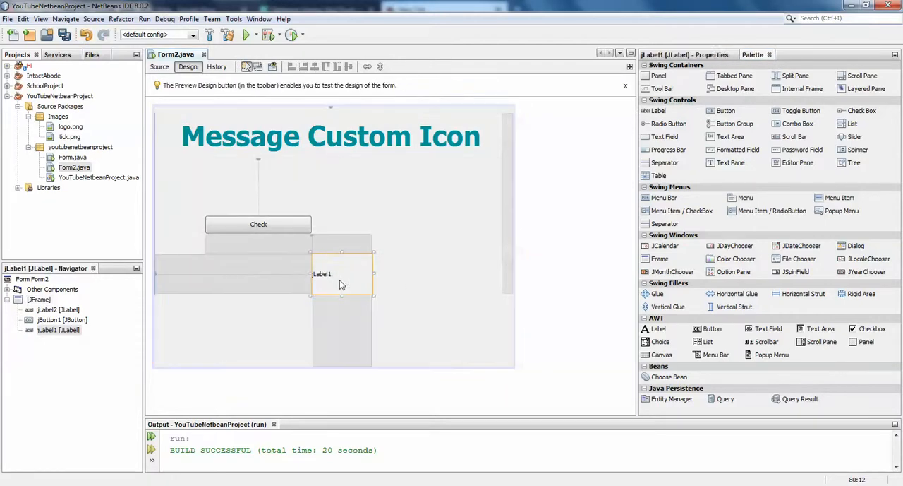
{"action": "right_click", "coordinate": [341, 274]}
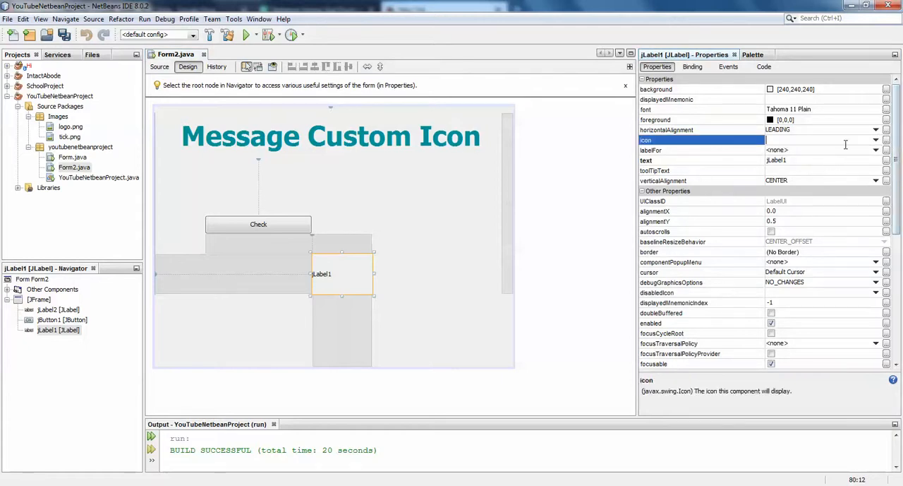
{"action": "left_click", "coordinate": [877, 140]}
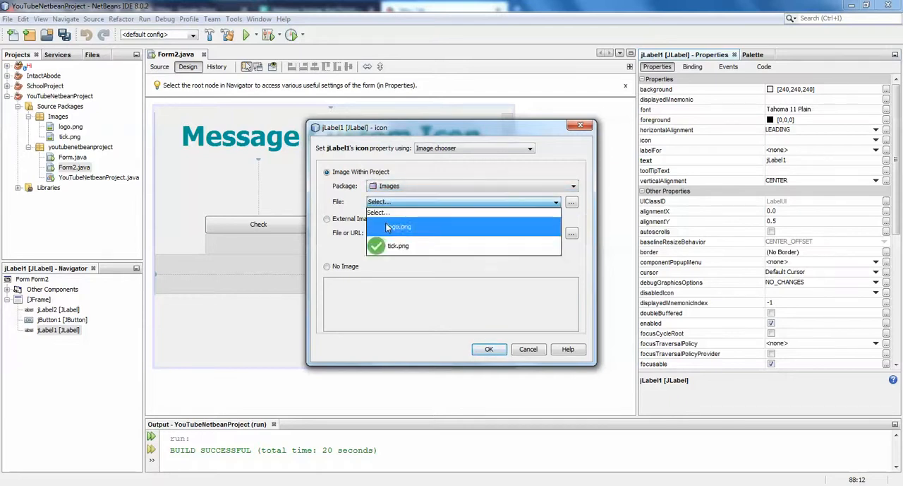
{"action": "left_click", "coordinate": [398, 244]}
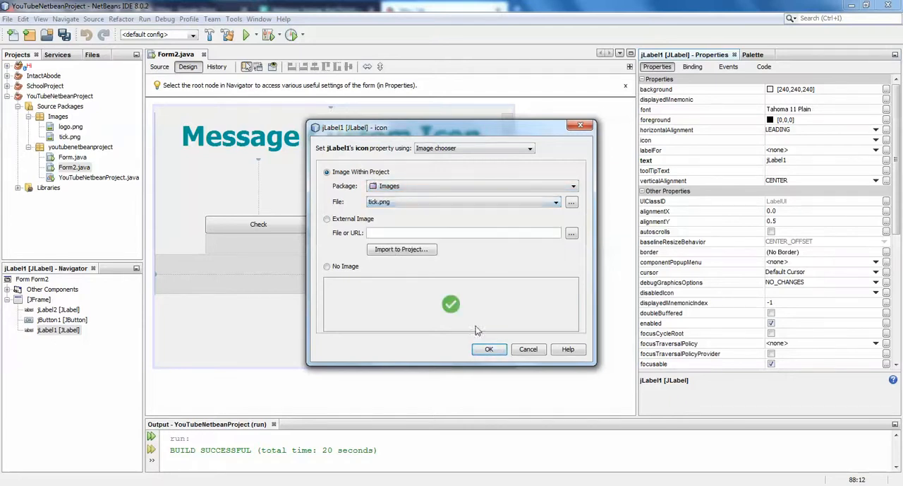
{"action": "left_click", "coordinate": [489, 349]}
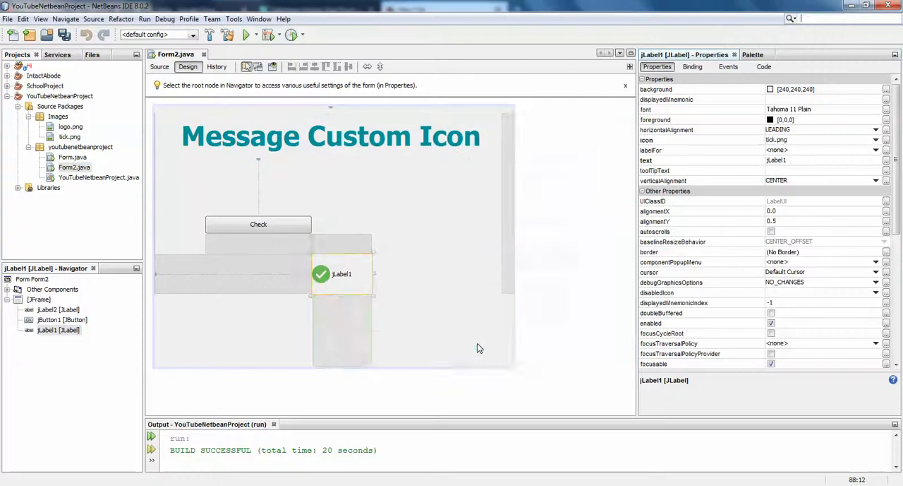
Step: Select the tick label, inspect its generated ImageIcon code in Source, then go back to the handler code
{"action": "left_click", "coordinate": [341, 274]}
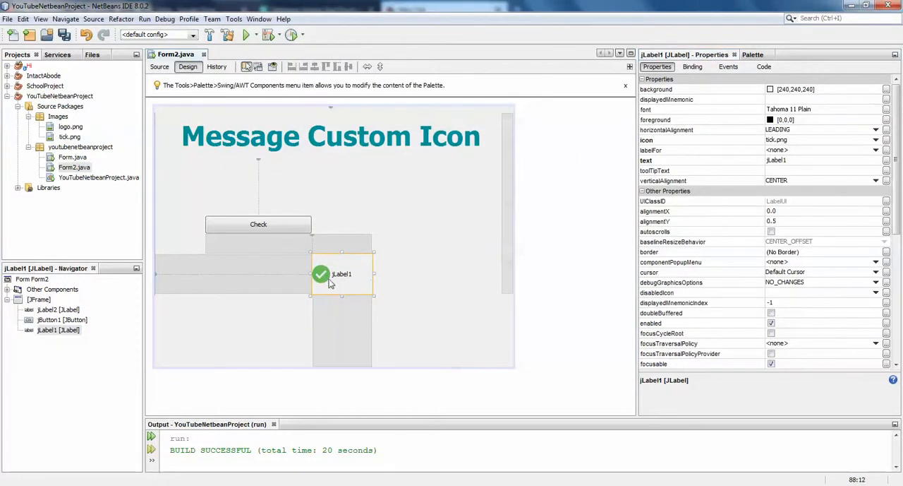
{"action": "mouse_move", "coordinate": [359, 286]}
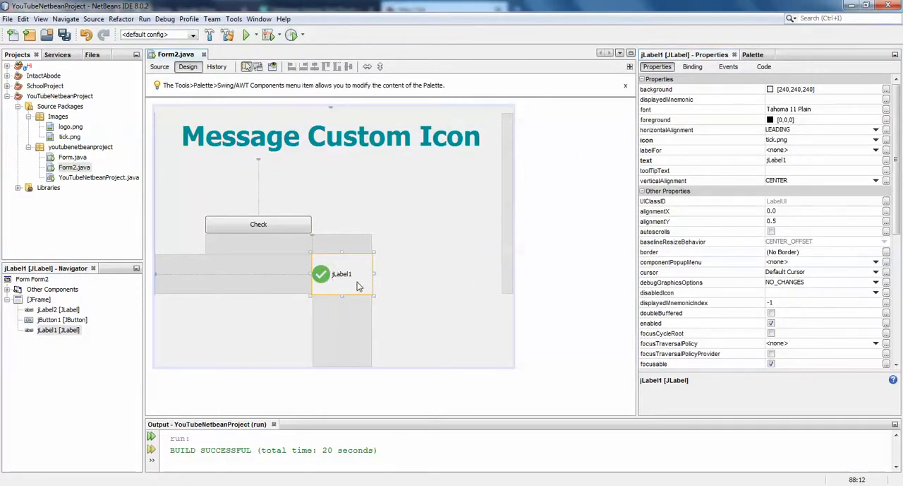
{"action": "mouse_move", "coordinate": [341, 282]}
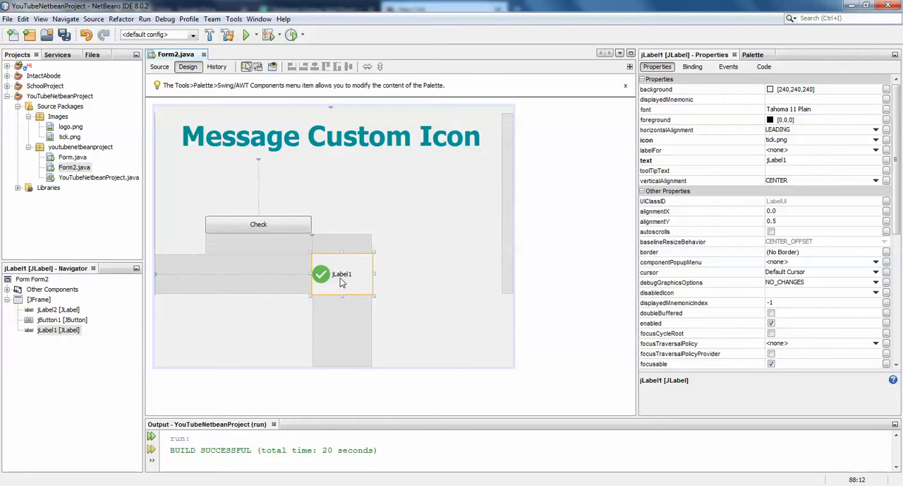
{"action": "left_click", "coordinate": [159, 67]}
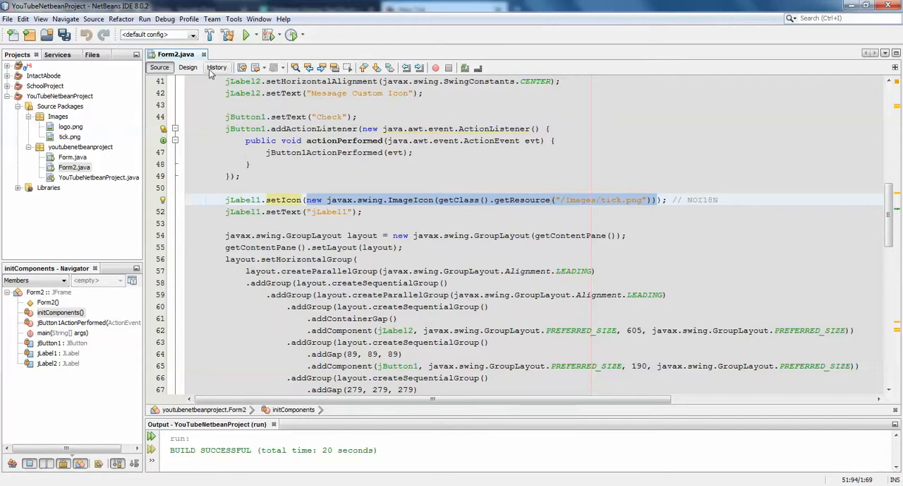
{"action": "left_click", "coordinate": [188, 67]}
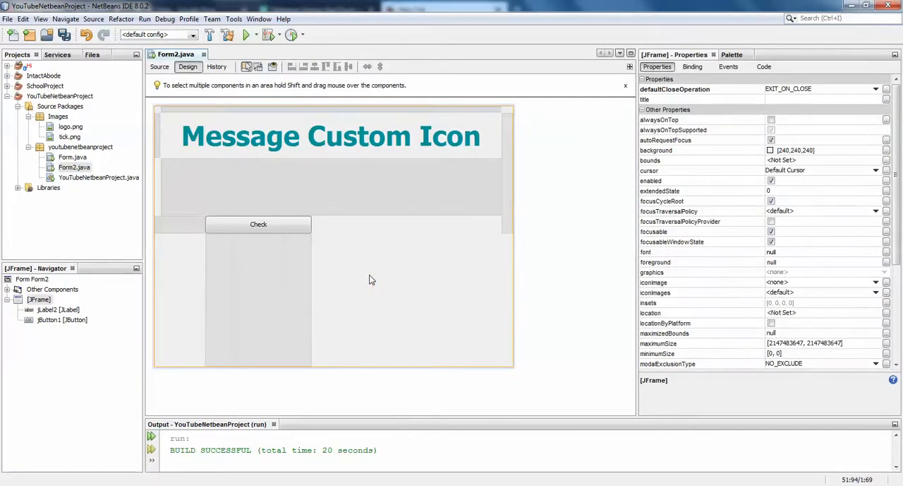
{"action": "left_click", "coordinate": [160, 66]}
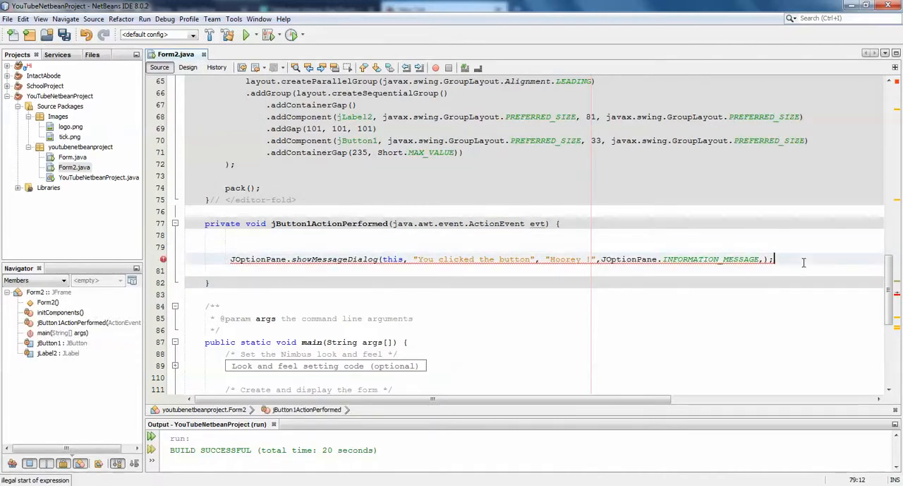
Step: Uncomment the Hoorey dialog call and type JOptionPane.showMe to browse the icon-accepting overloads
{"action": "type", "text": "Jotpi"}
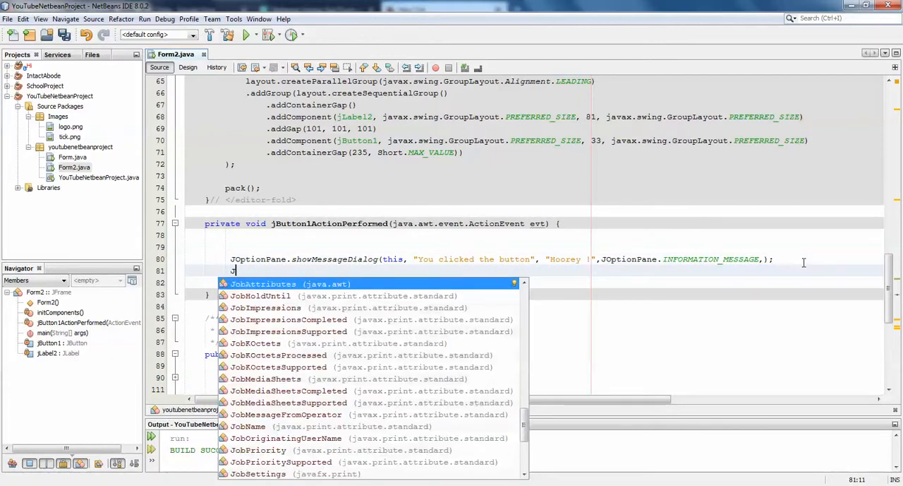
{"action": "type", "text": "OptionPane.sh"}
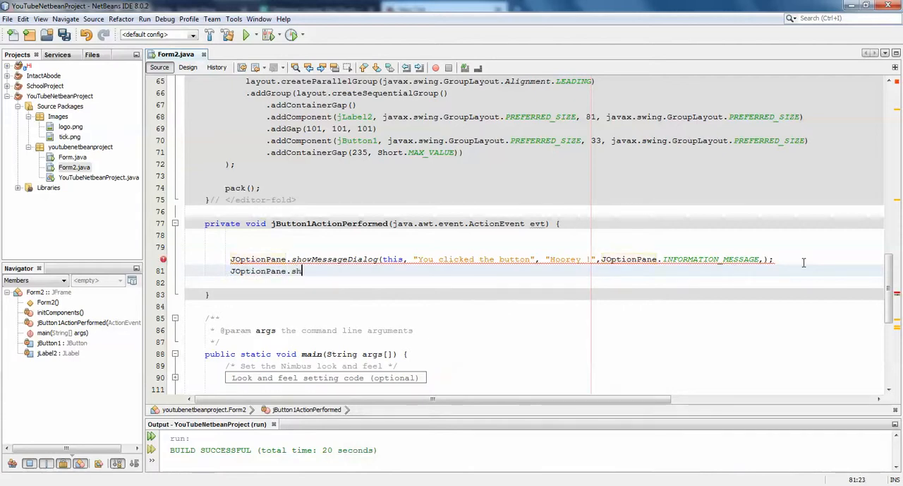
{"action": "type", "text": "o"}
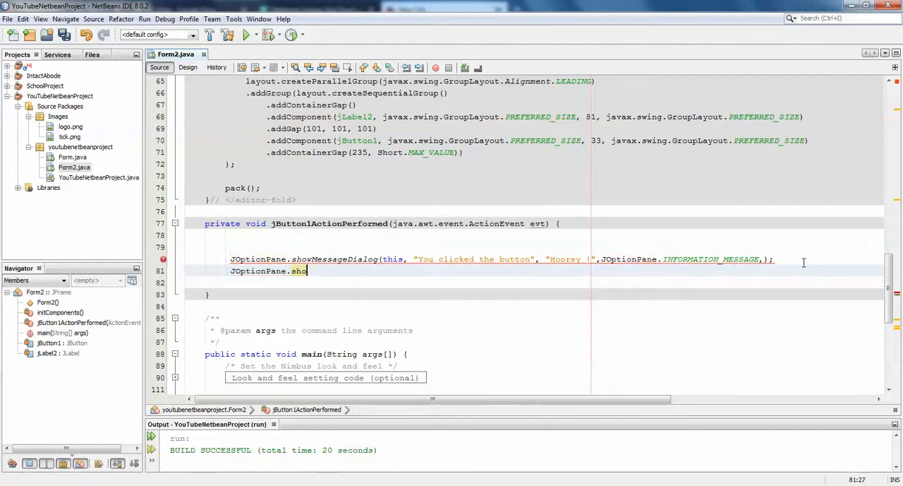
{"action": "type", "text": "wme"}
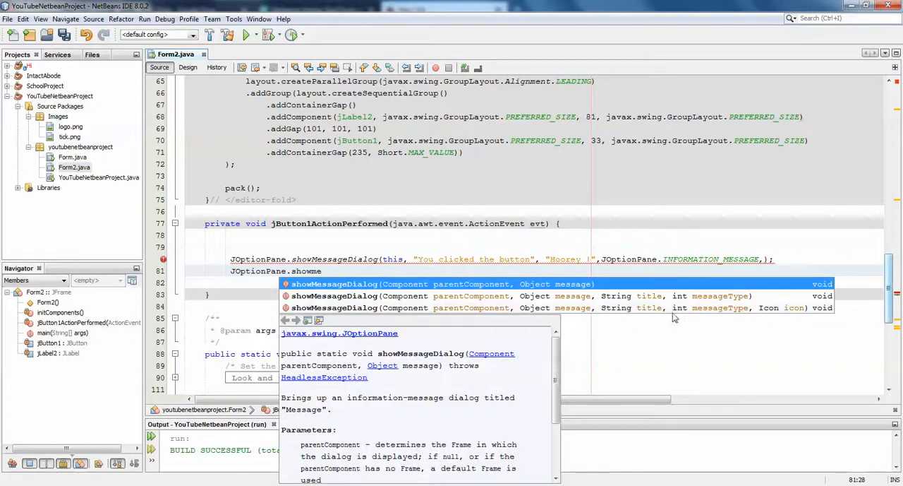
{"action": "mouse_move", "coordinate": [769, 309]}
{"action": "type", "text": "Icon icon"}
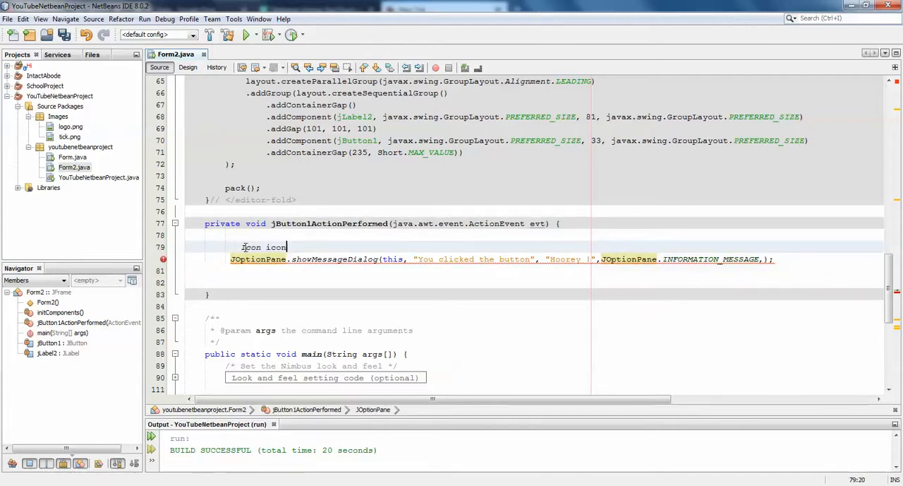
Step: Create an Icon from /Images/tick.png, pass it as the dialog's last argument, and launch Form2
{"action": "type", "text": "=new javax.swing.ImageIcon(getClass().getResource(\"/Images/tick.png\"));"}
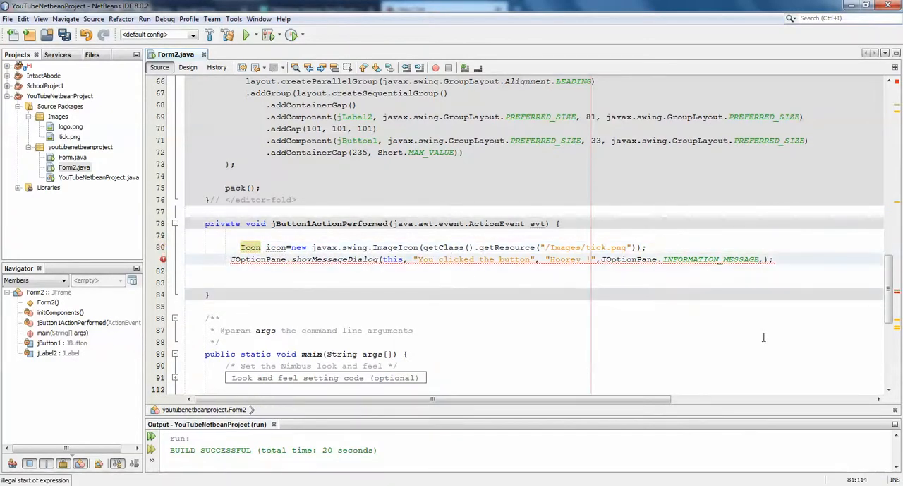
{"action": "type", "text": "icon"}
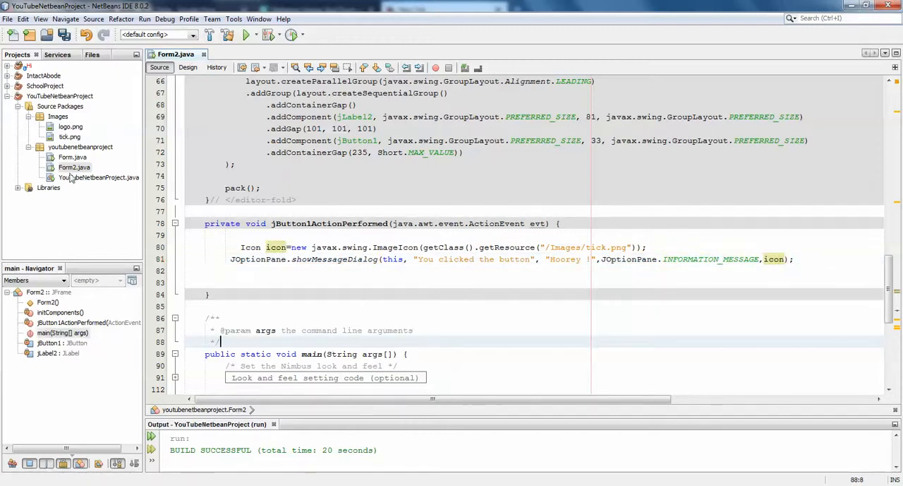
{"action": "left_click", "coordinate": [74, 168]}
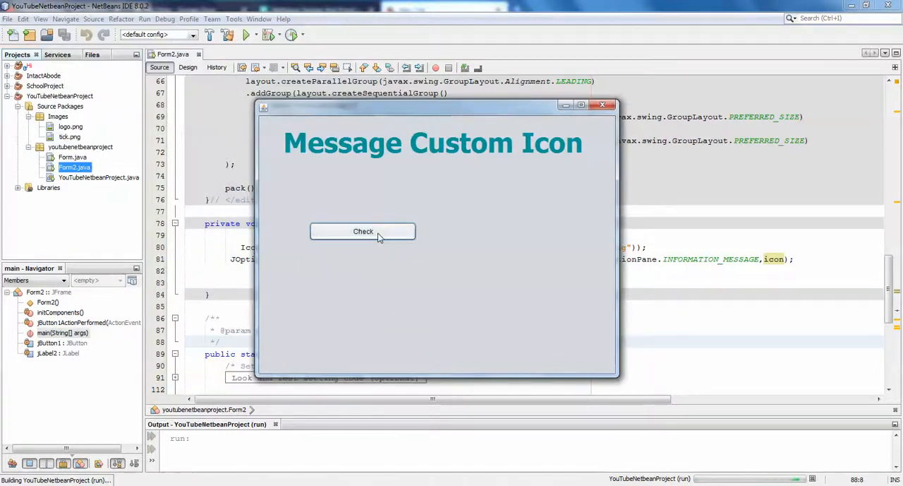
Step: Click Check to show the 'Hoorey !' dialog with the green tick, then click OK
{"action": "left_click", "coordinate": [362, 230]}
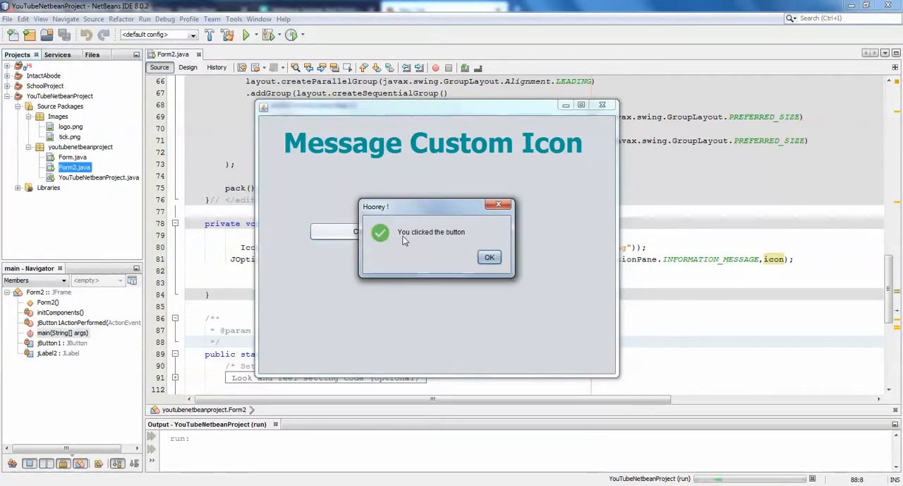
{"action": "mouse_move", "coordinate": [385, 211]}
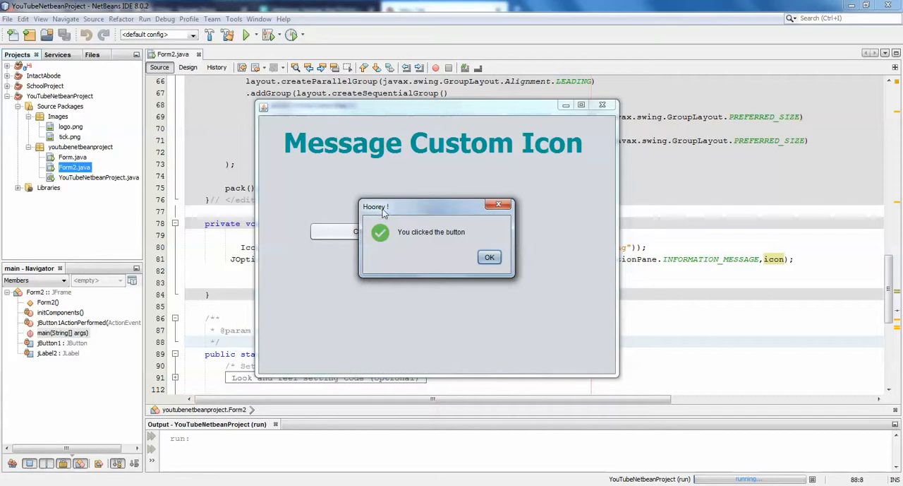
{"action": "mouse_move", "coordinate": [398, 213]}
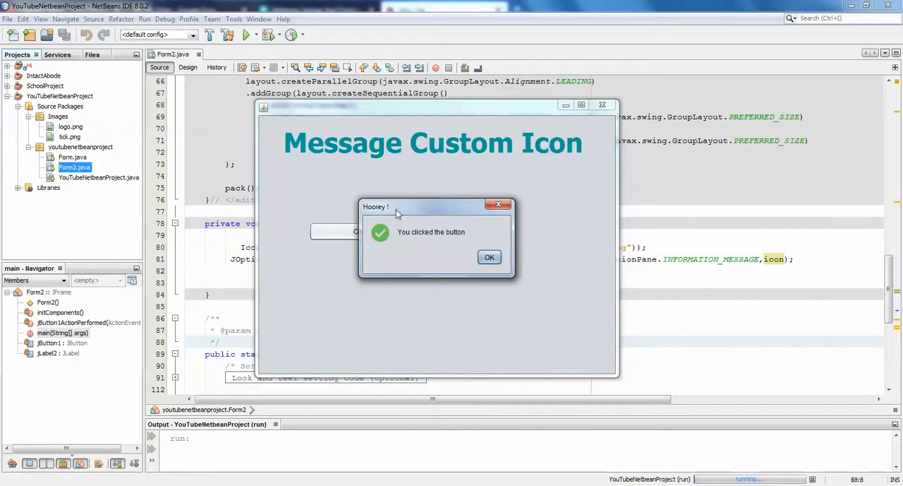
{"action": "left_click", "coordinate": [489, 256]}
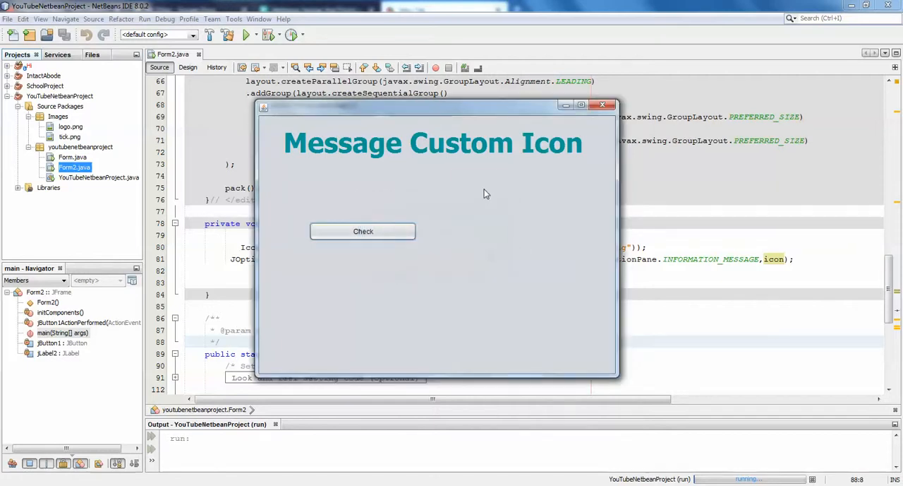